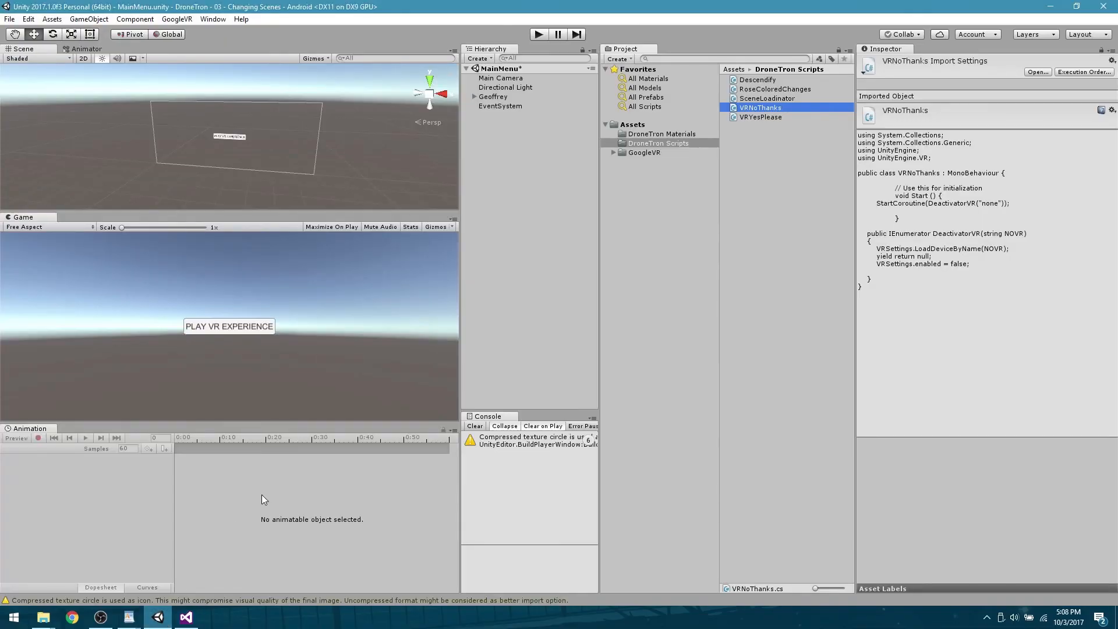
pyautogui.moveTo(1038, 7)
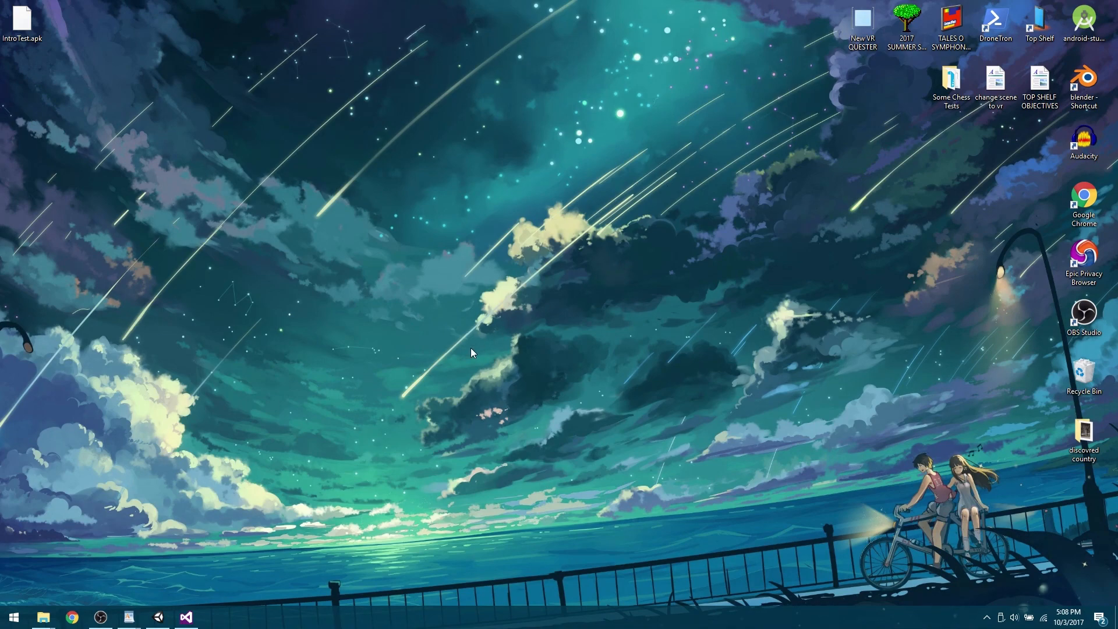
pyautogui.moveTo(440, 451)
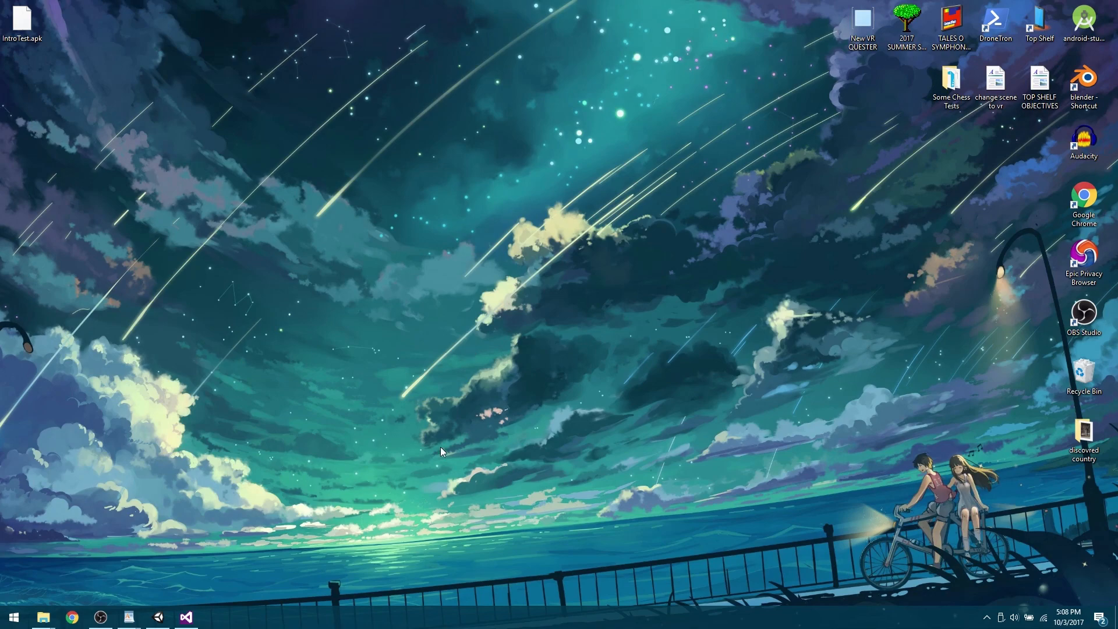
pyautogui.moveTo(244, 336)
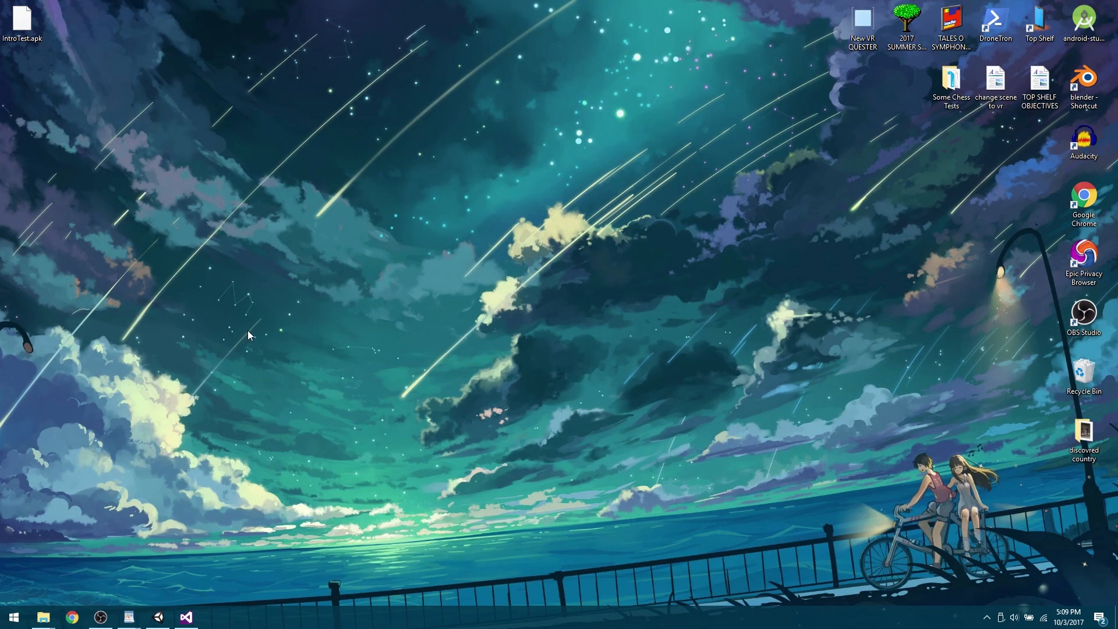
pyautogui.moveTo(210, 409)
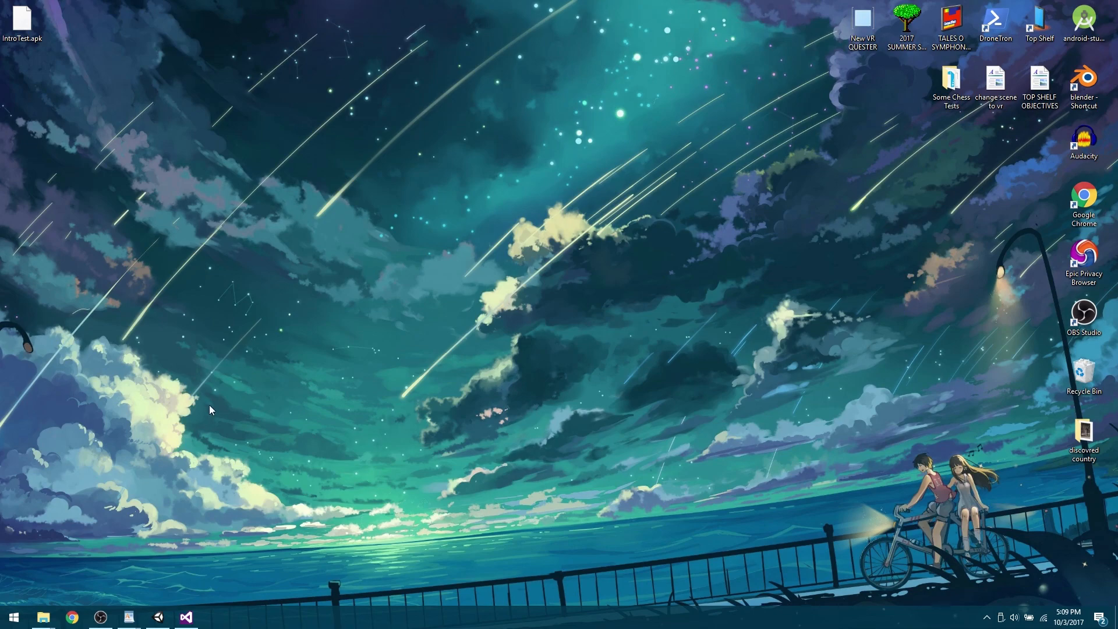
pyautogui.moveTo(156, 563)
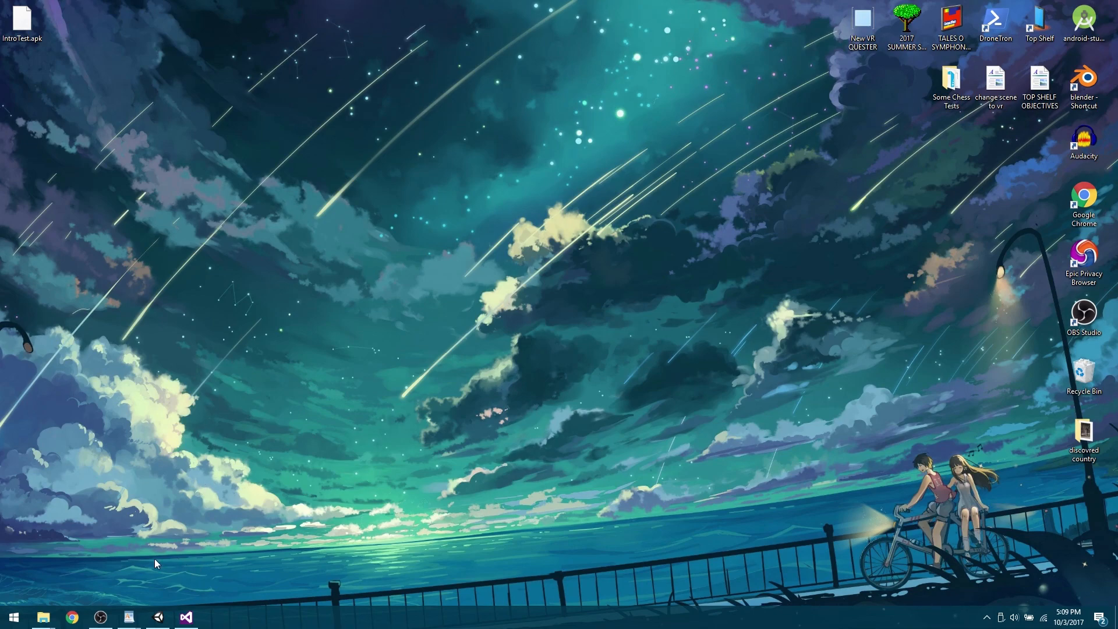